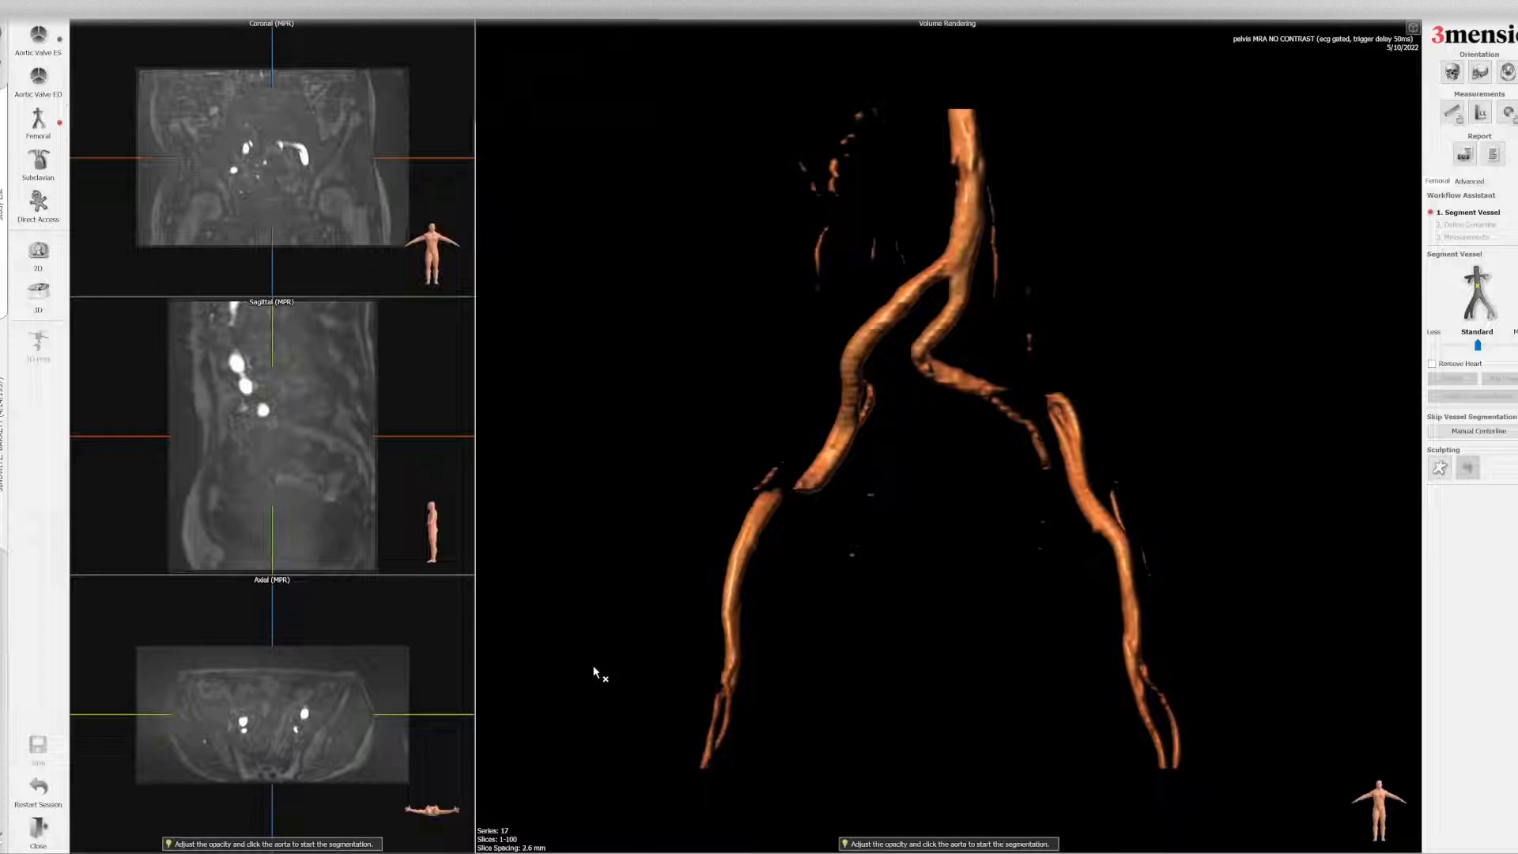
{"action": "mouse_move", "coordinate": [600, 666]}
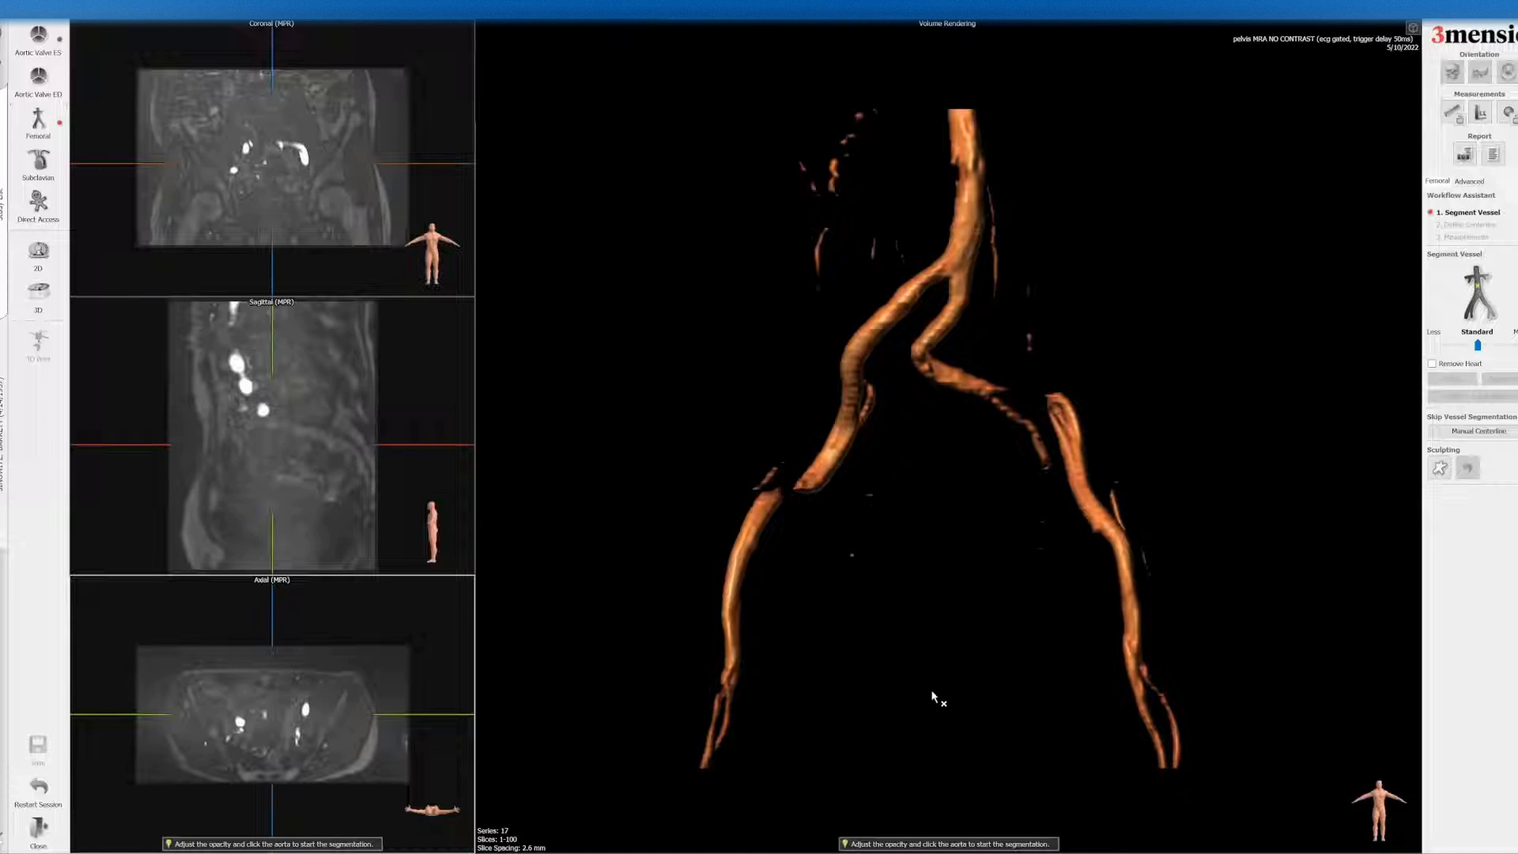
{"action": "mouse_move", "coordinate": [1010, 639]}
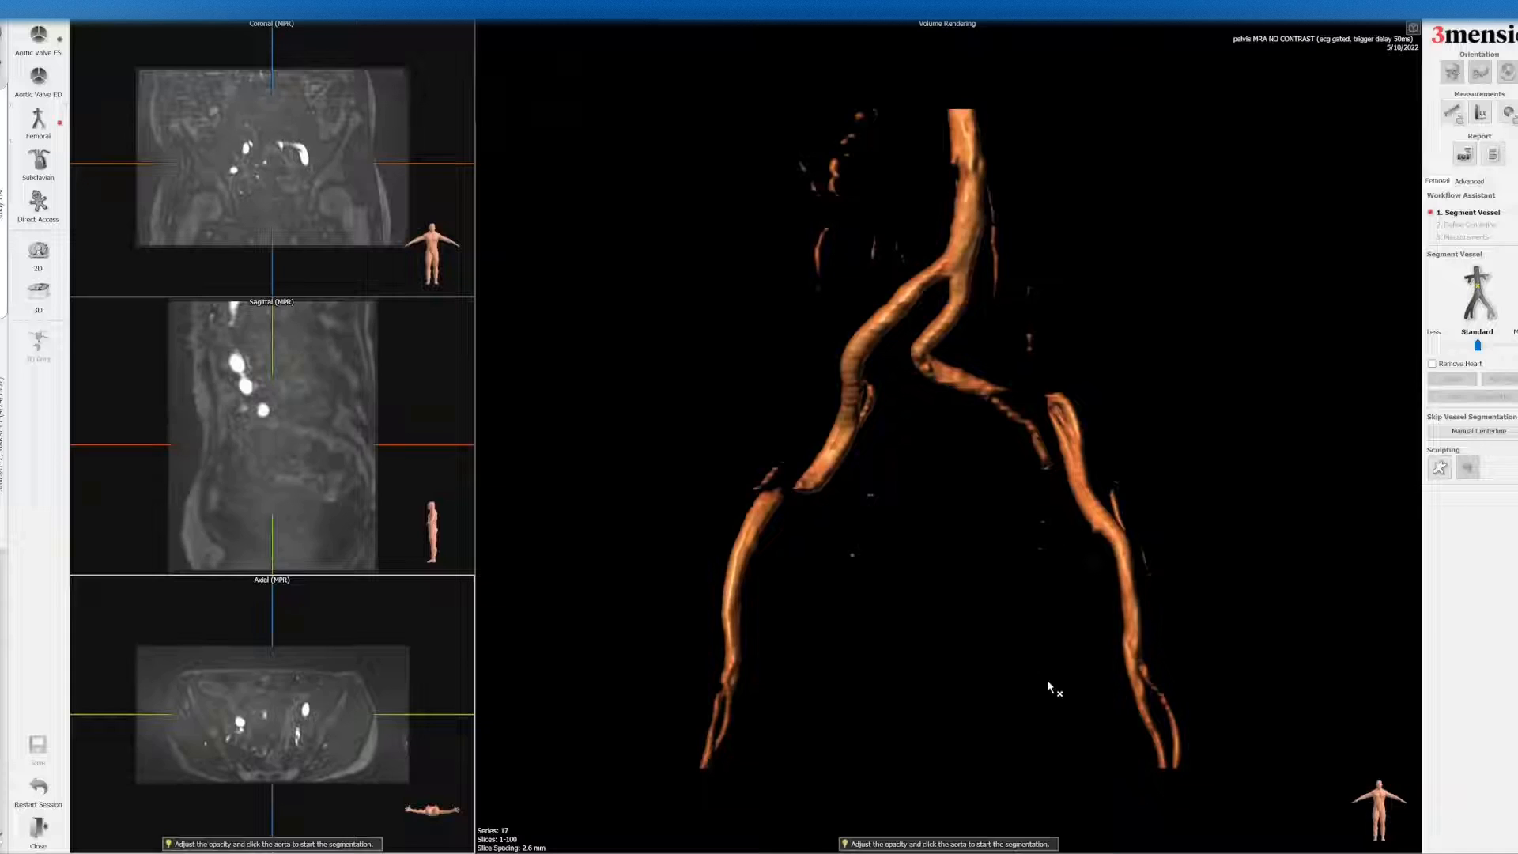
{"action": "mouse_move", "coordinate": [1389, 488]}
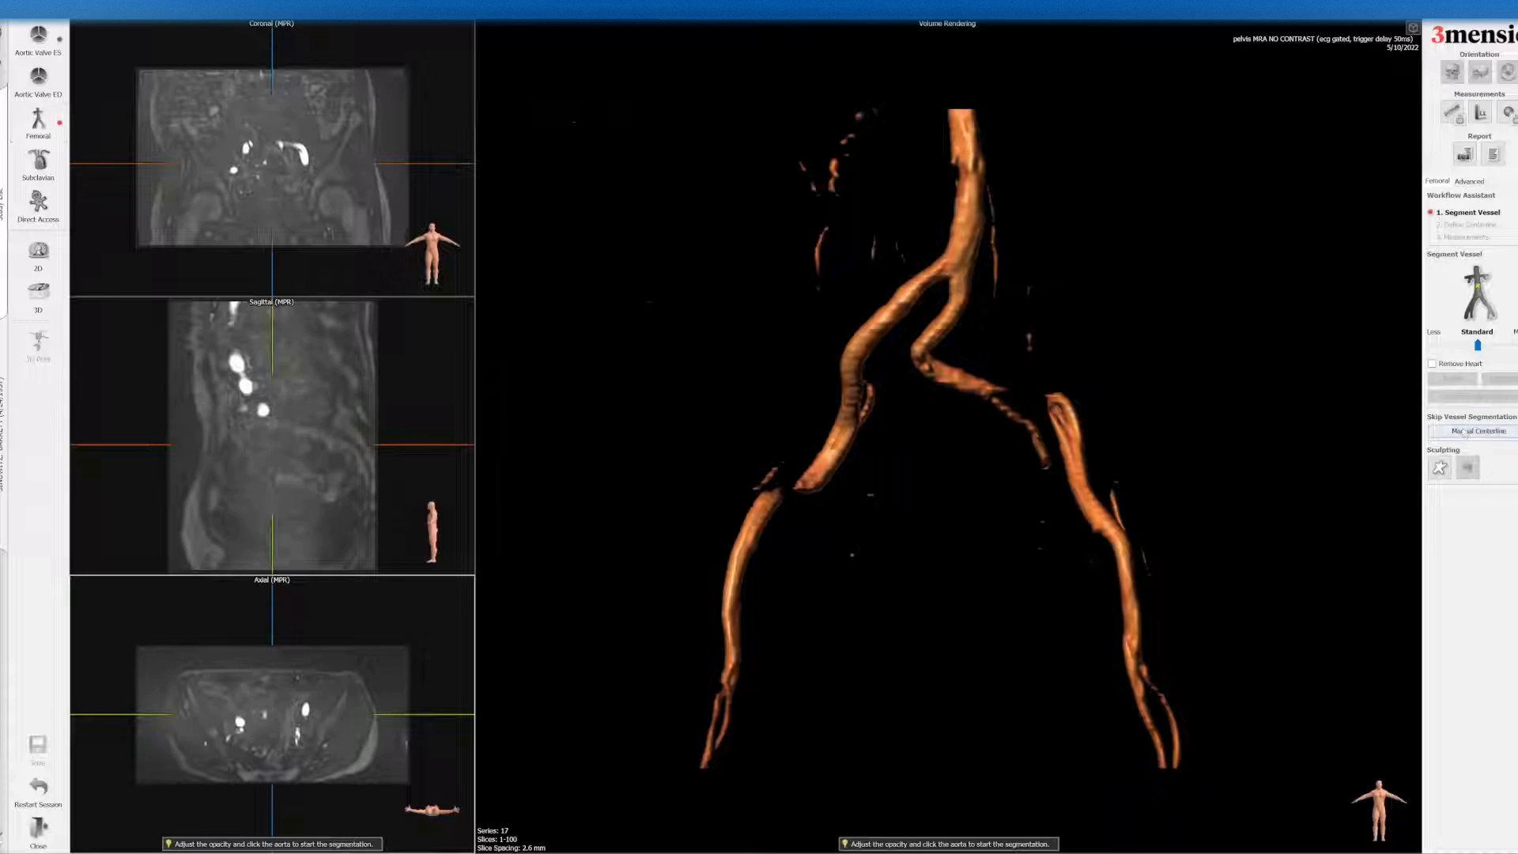
- Choose Manual Centerline and place the first control points in the aorta above the bifurcation
{"action": "left_click", "coordinate": [1475, 430]}
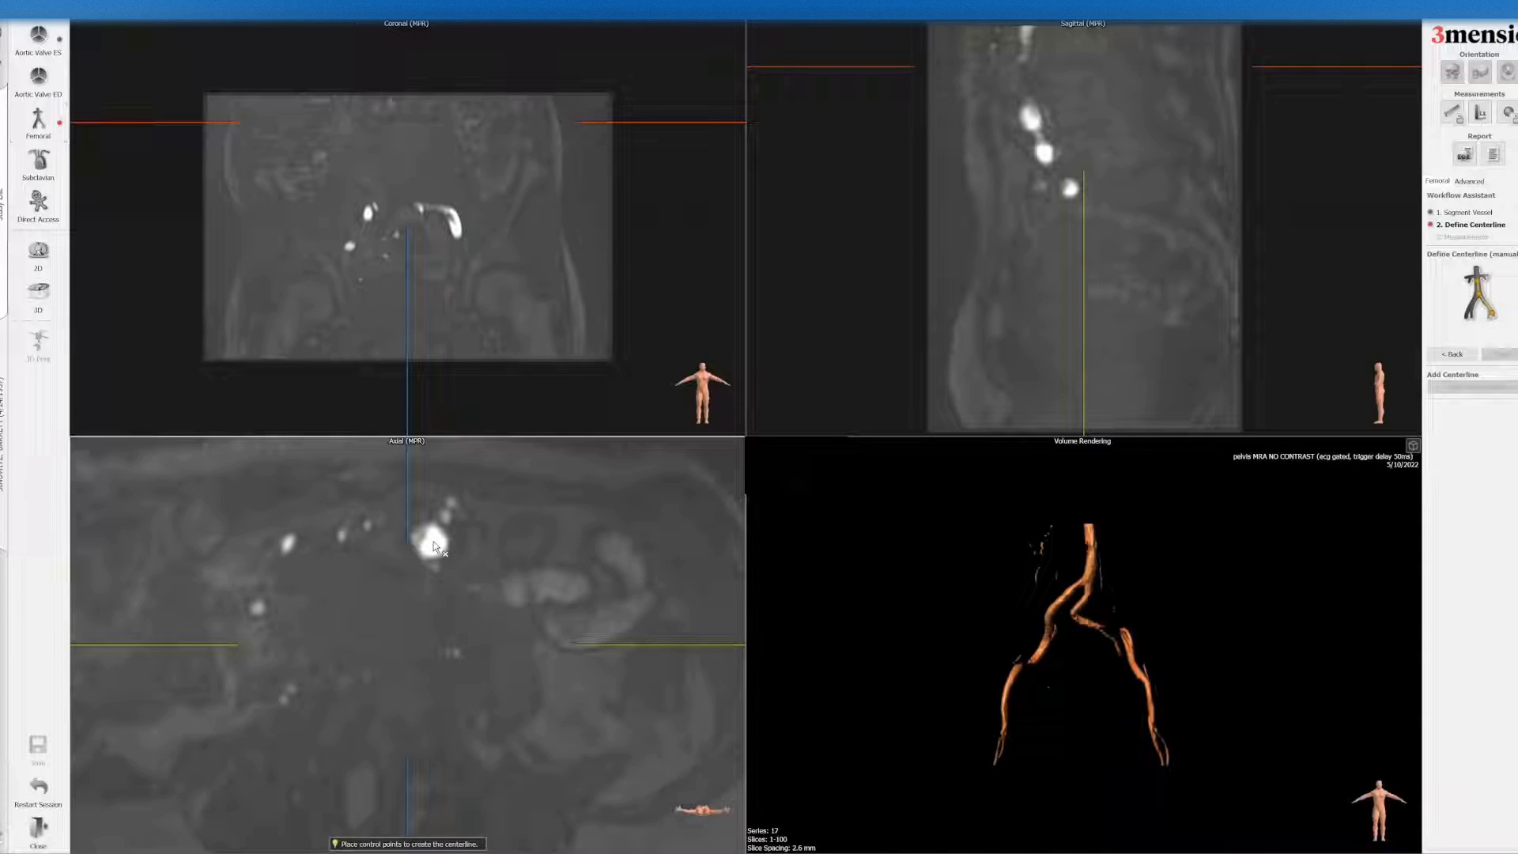
{"action": "left_click", "coordinate": [435, 534]}
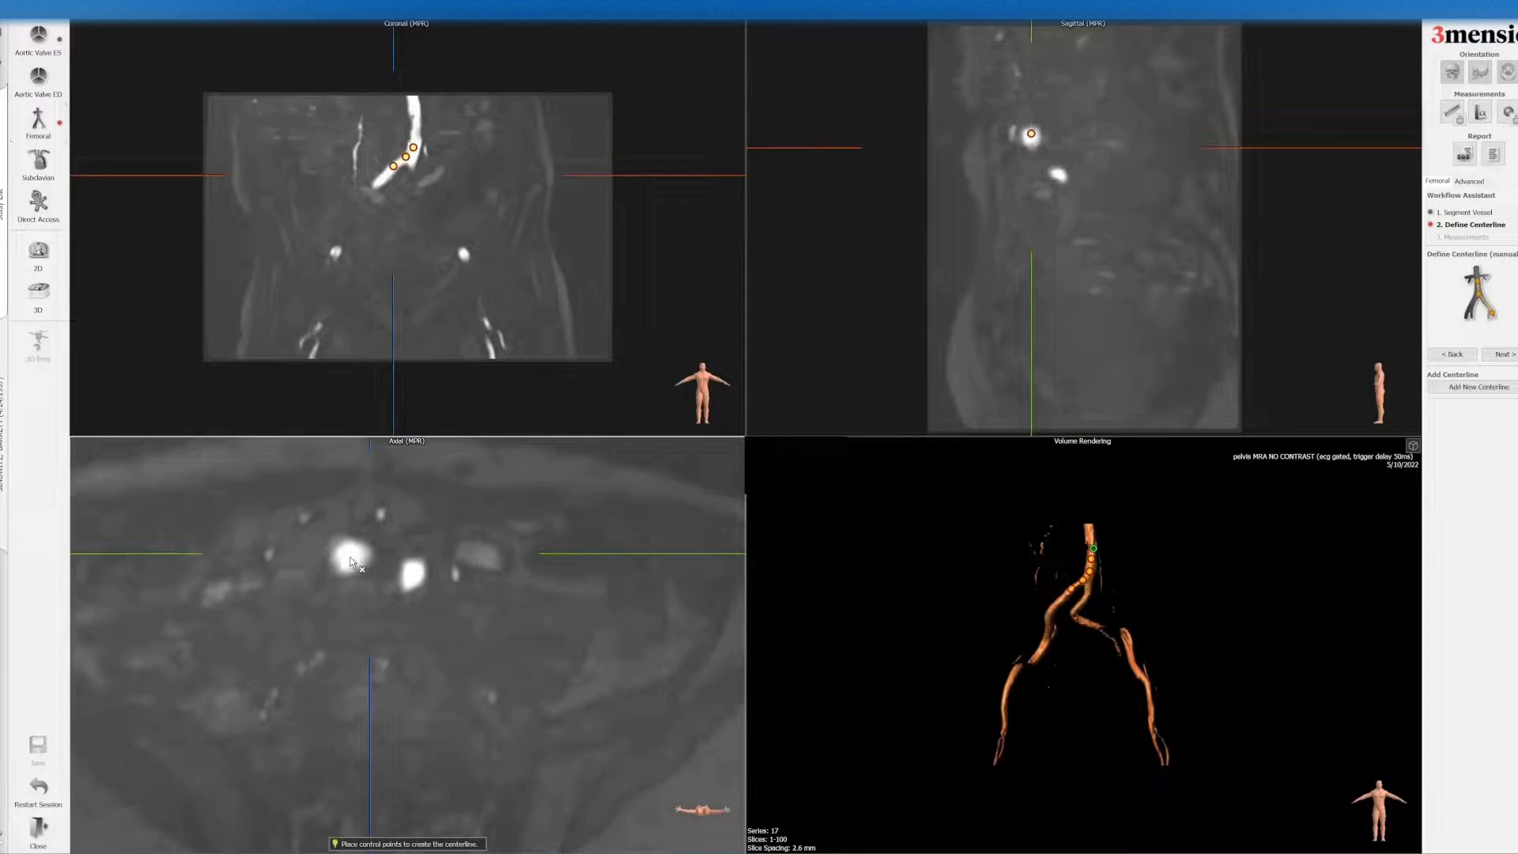
{"action": "left_click", "coordinate": [320, 565]}
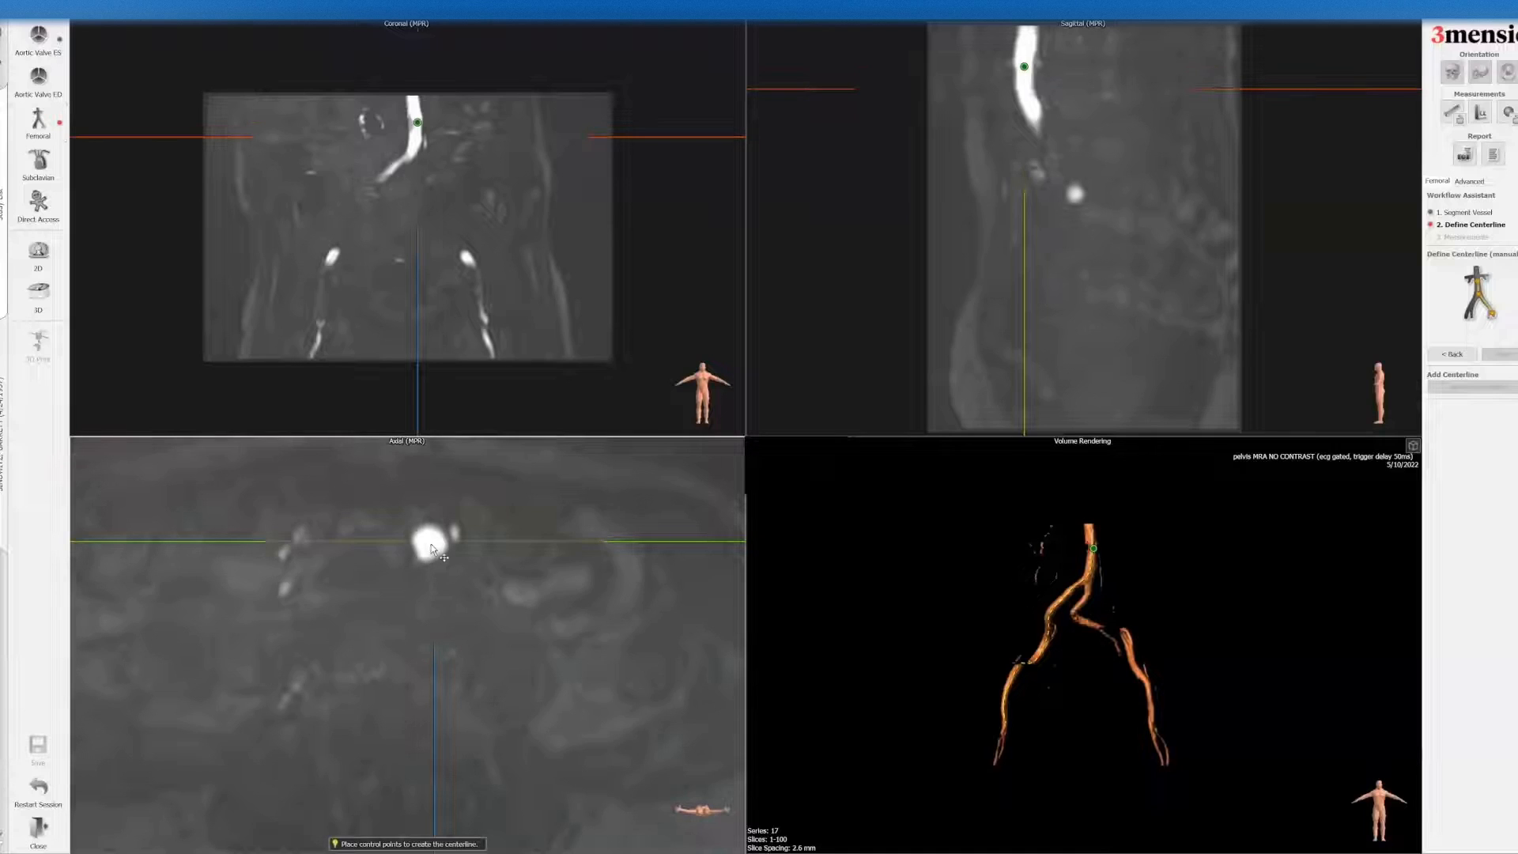
- Add control points carrying the centerline from the aorta down into the right iliac artery
{"action": "left_click", "coordinate": [417, 553]}
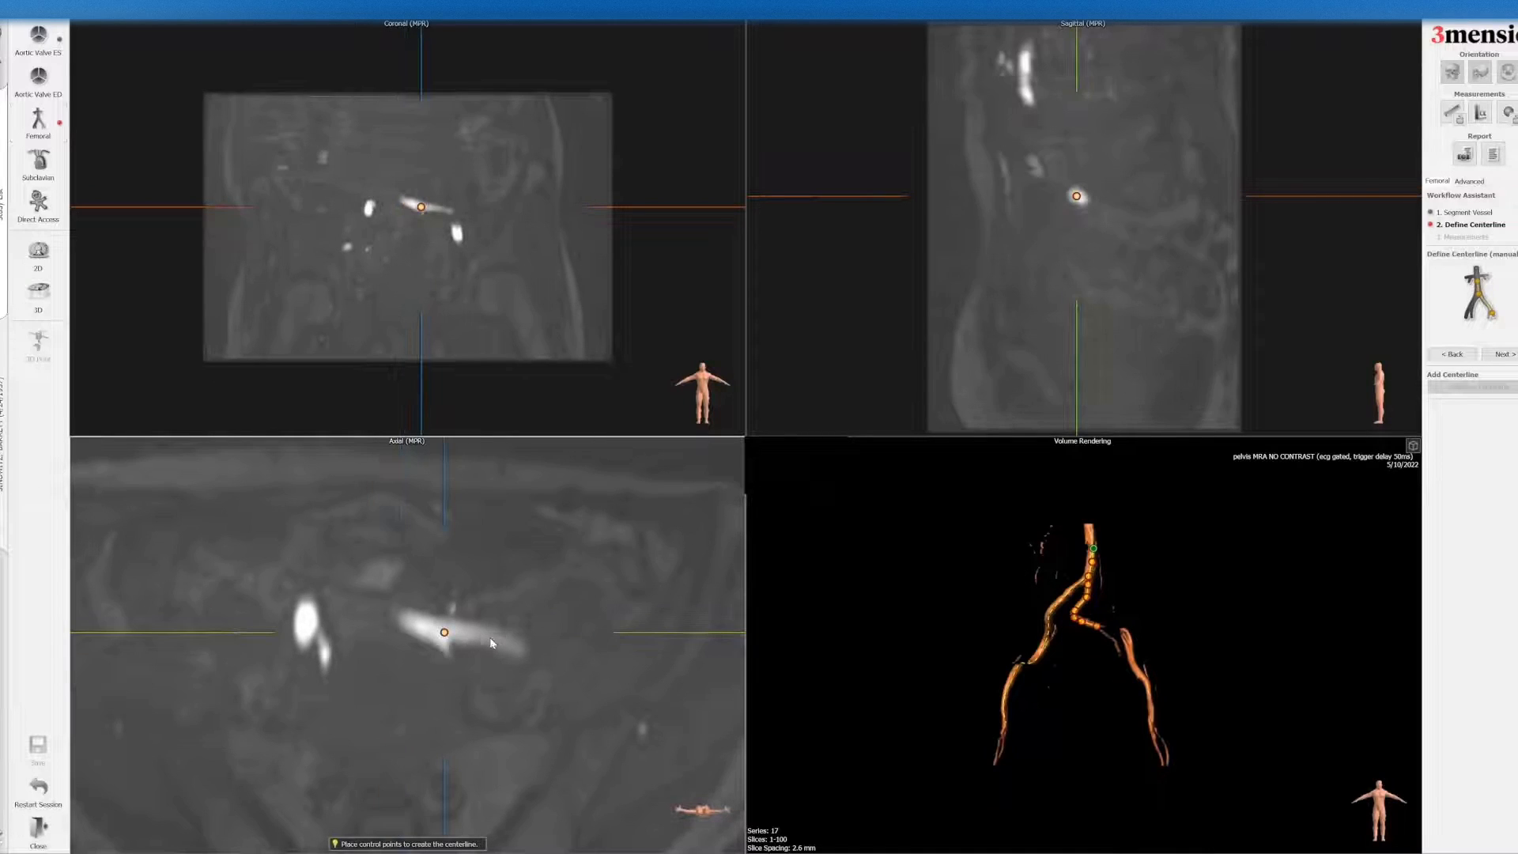
{"action": "left_click", "coordinate": [528, 654]}
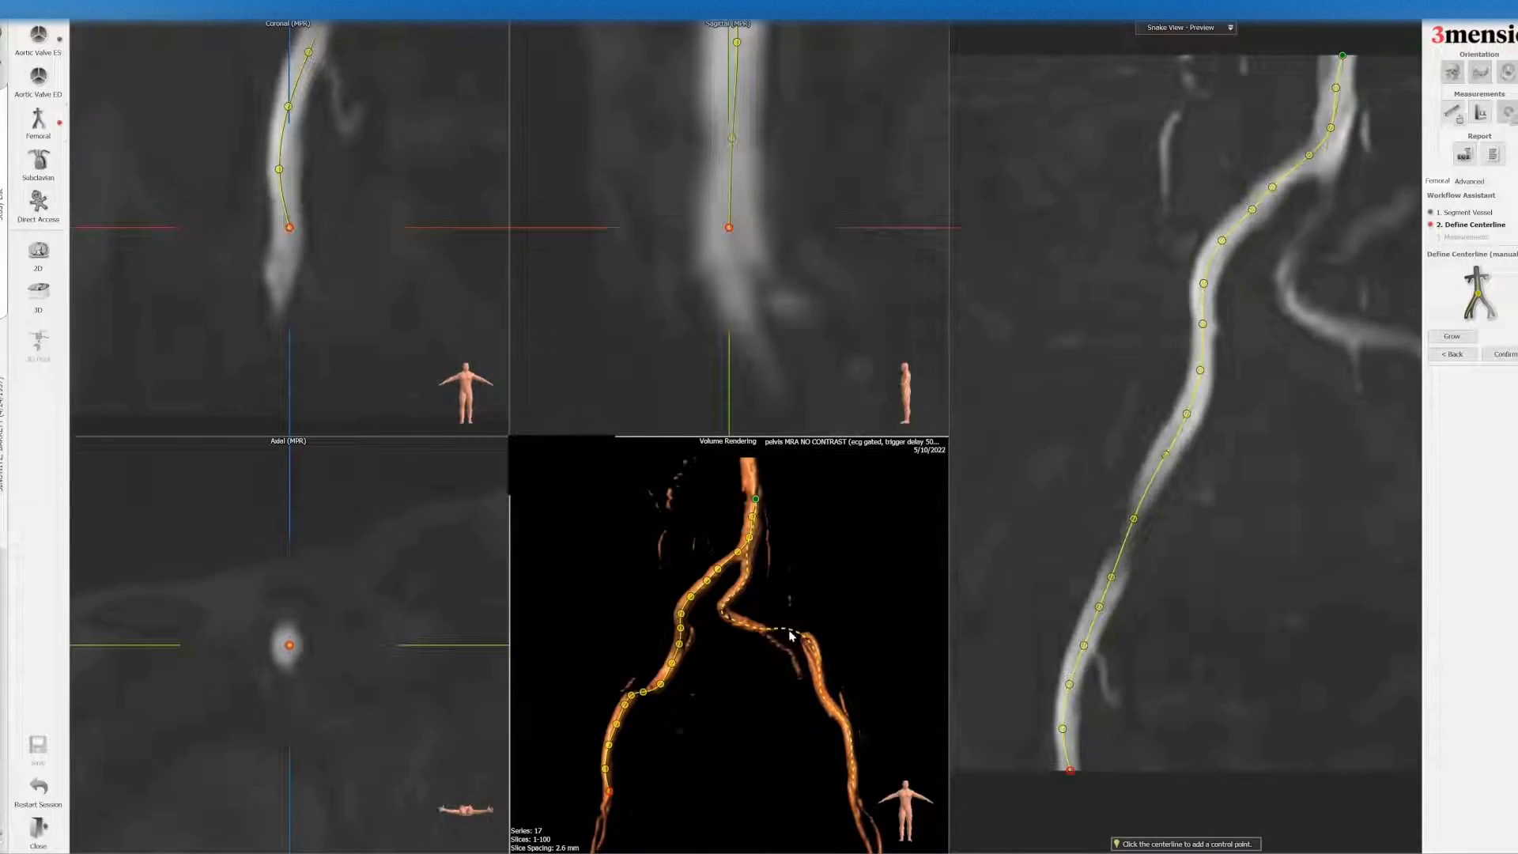
- Add a control point along the femoral segment to complete the iliac-femoral trace
{"action": "left_click", "coordinate": [789, 634]}
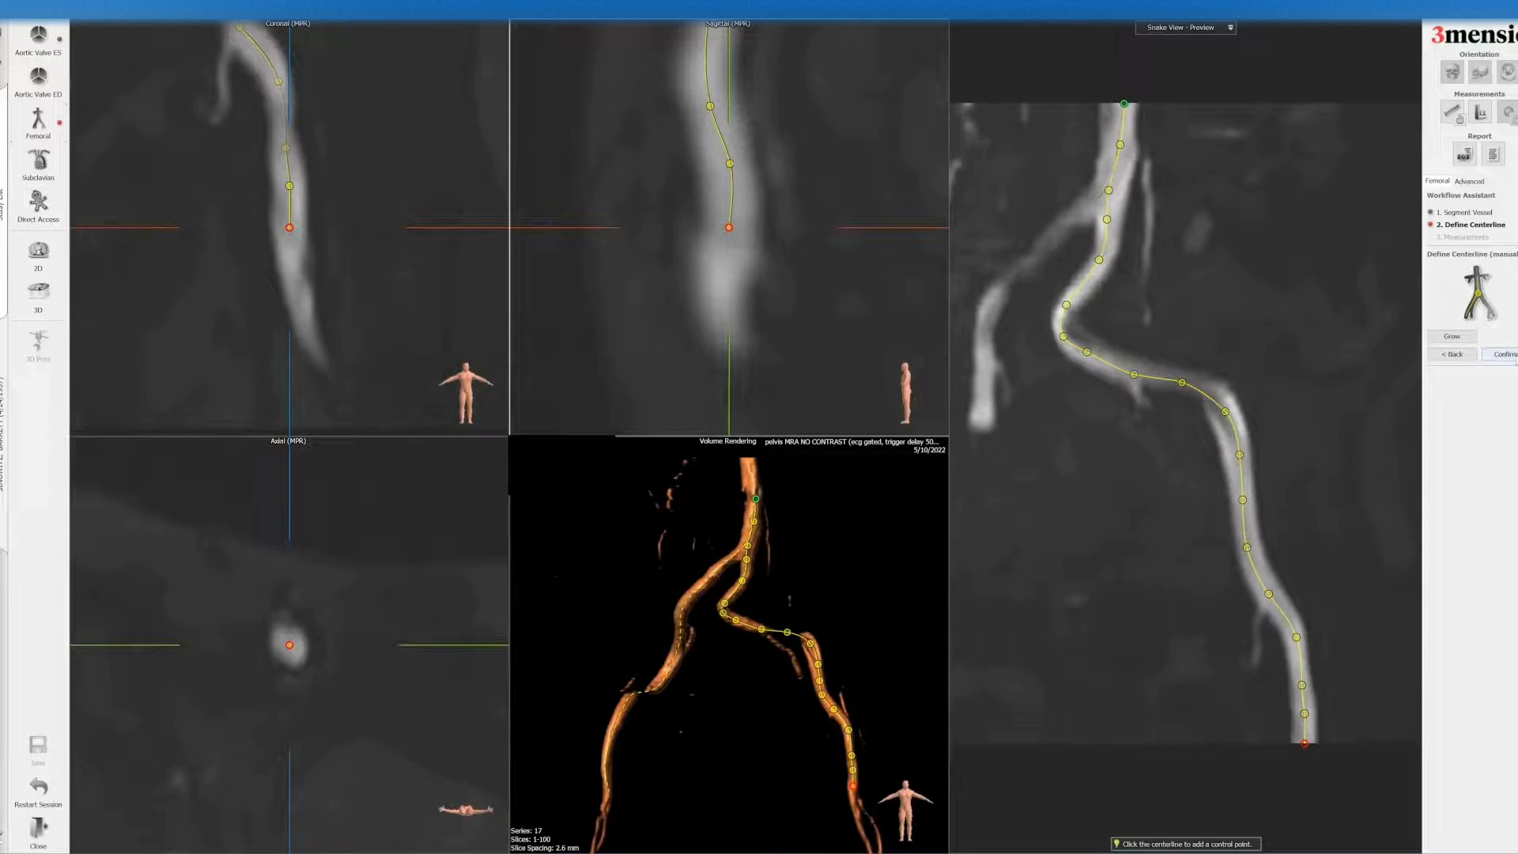
- Confirm the centerlines and label the first diameter as Right Common Iliac Diameter
{"action": "left_click", "coordinate": [1504, 353]}
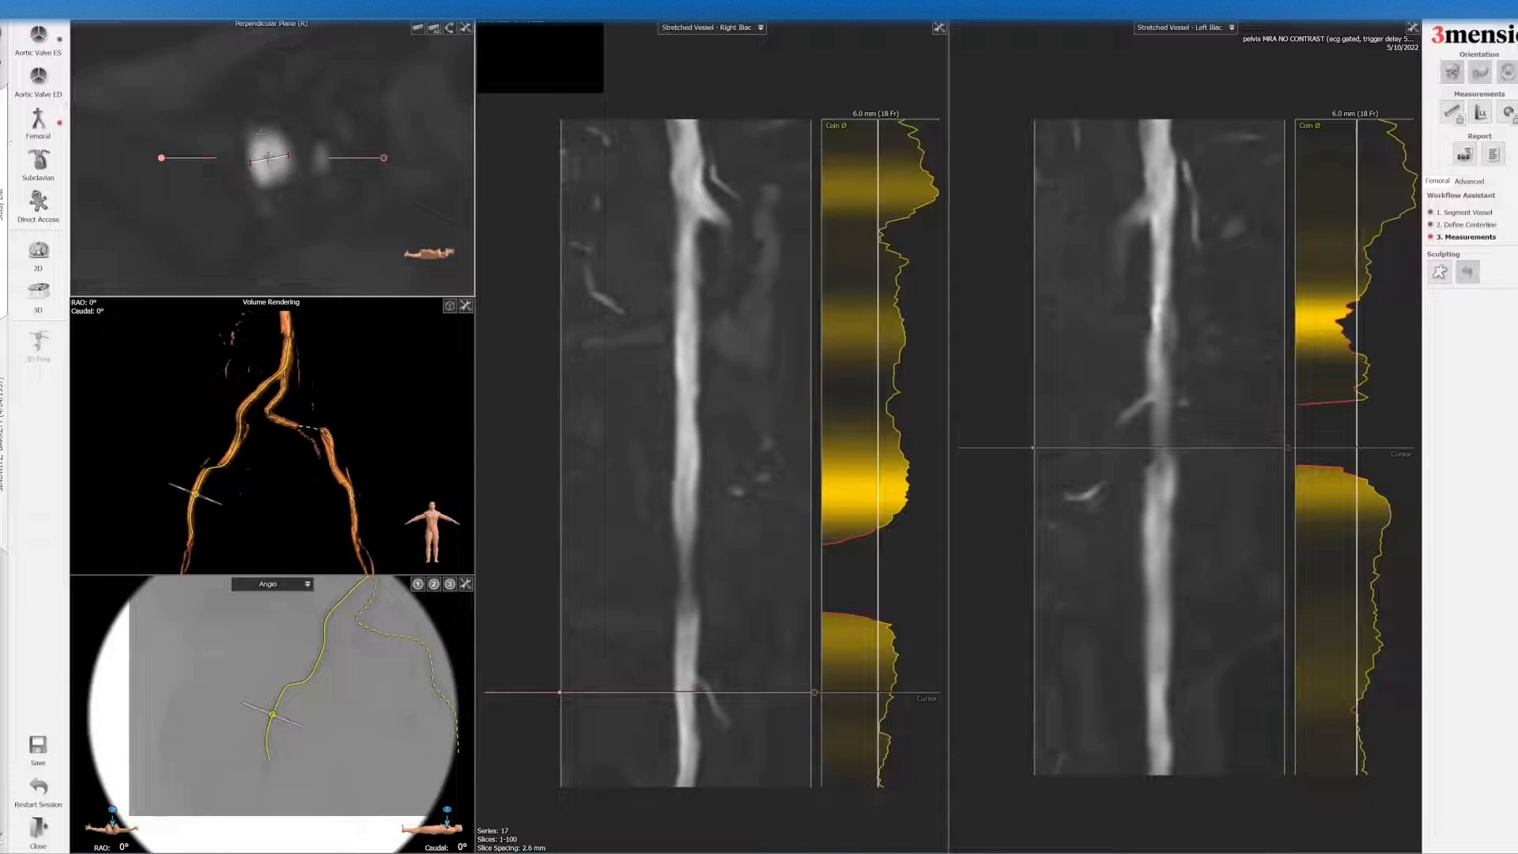
{"action": "right_click", "coordinate": [270, 155]}
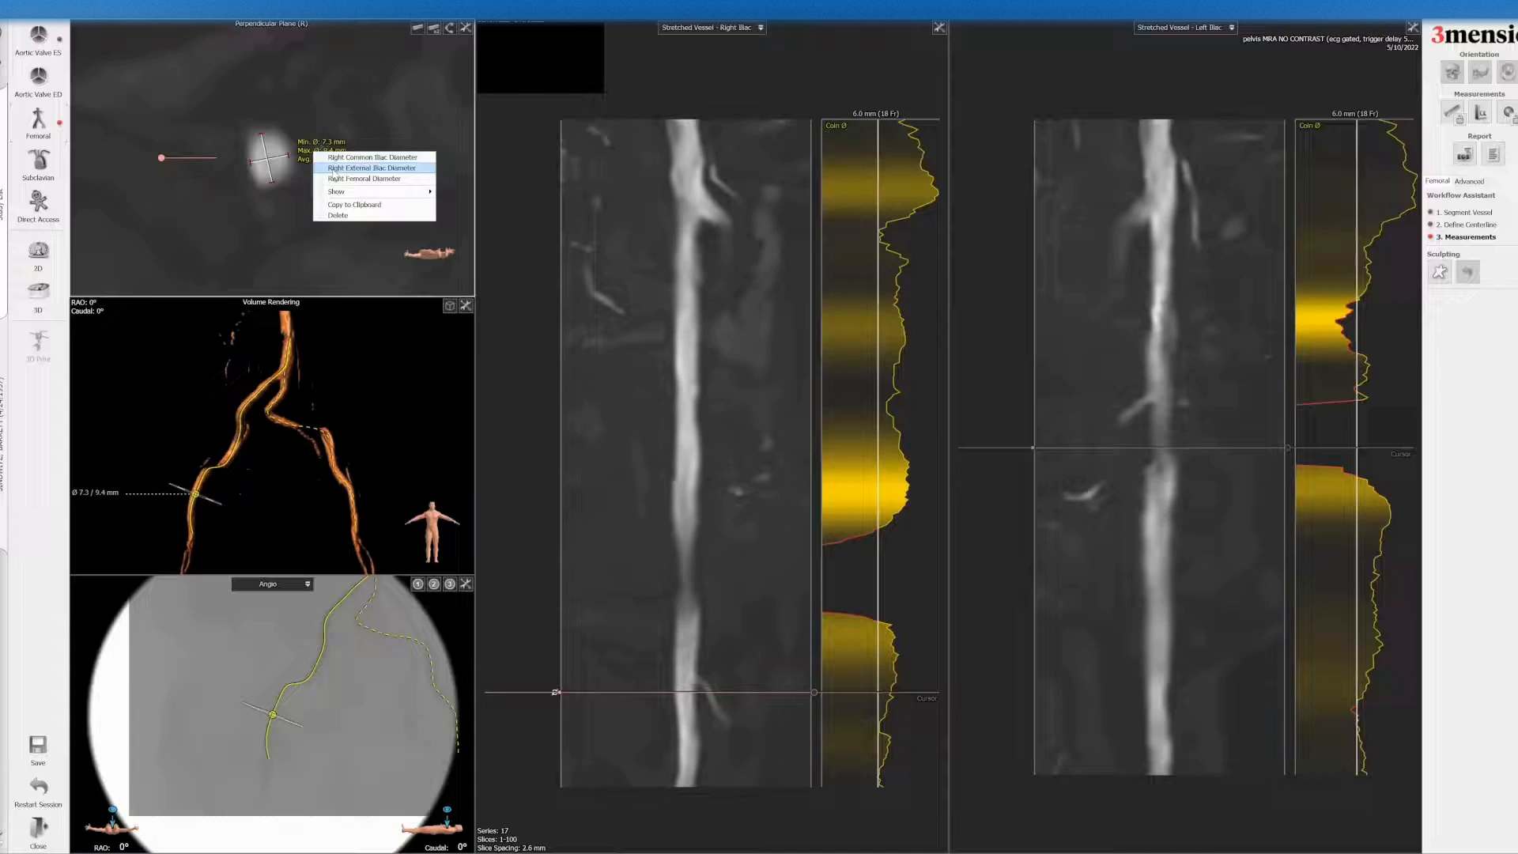
{"action": "left_click", "coordinate": [364, 178]}
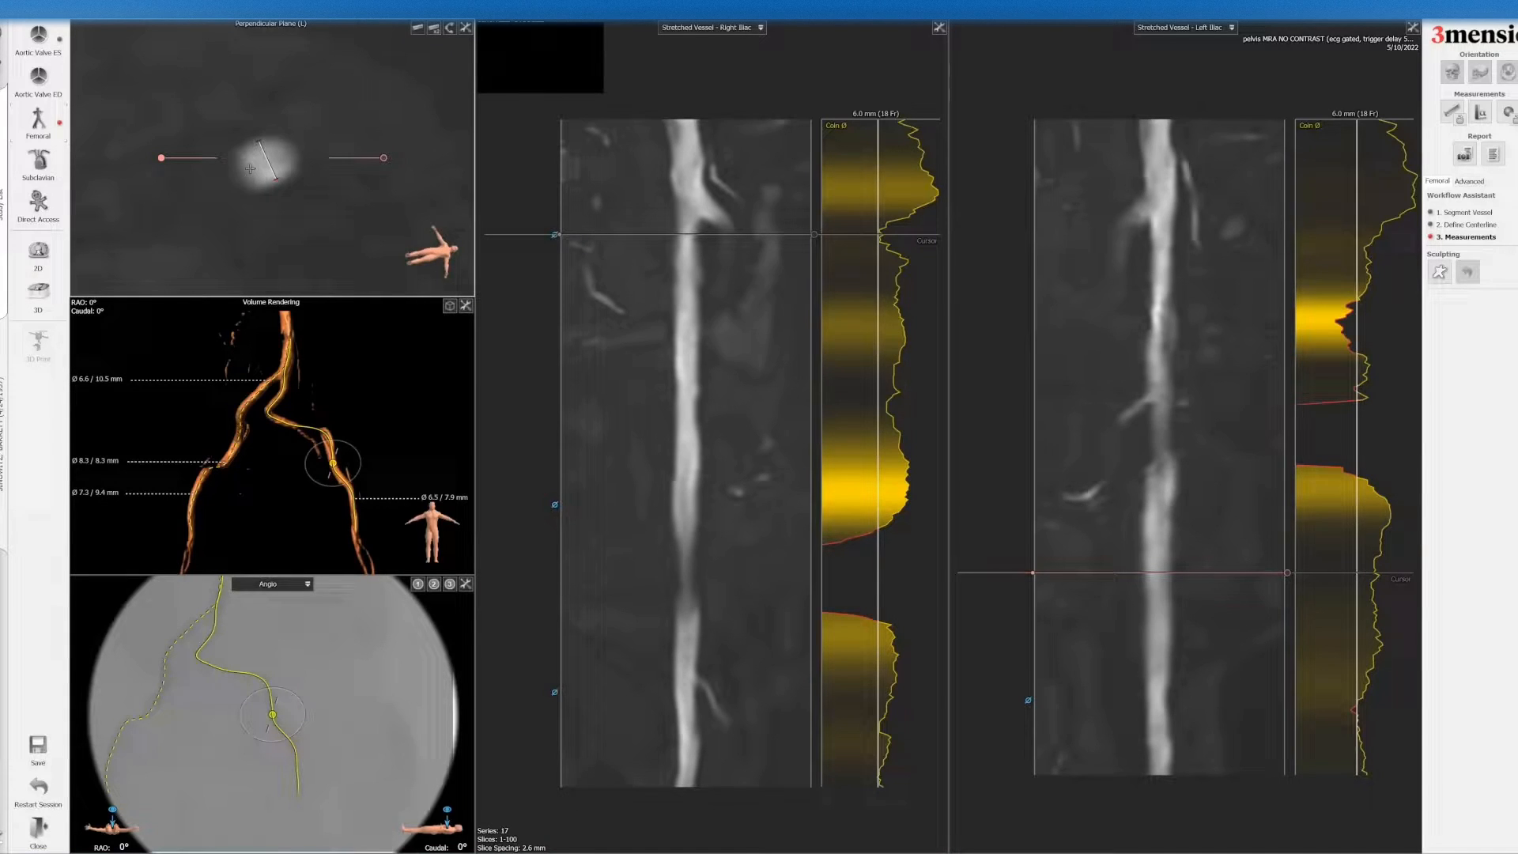
- Add a 3D-view screenshot named Femoral Overview to the report
{"action": "right_click", "coordinate": [281, 166]}
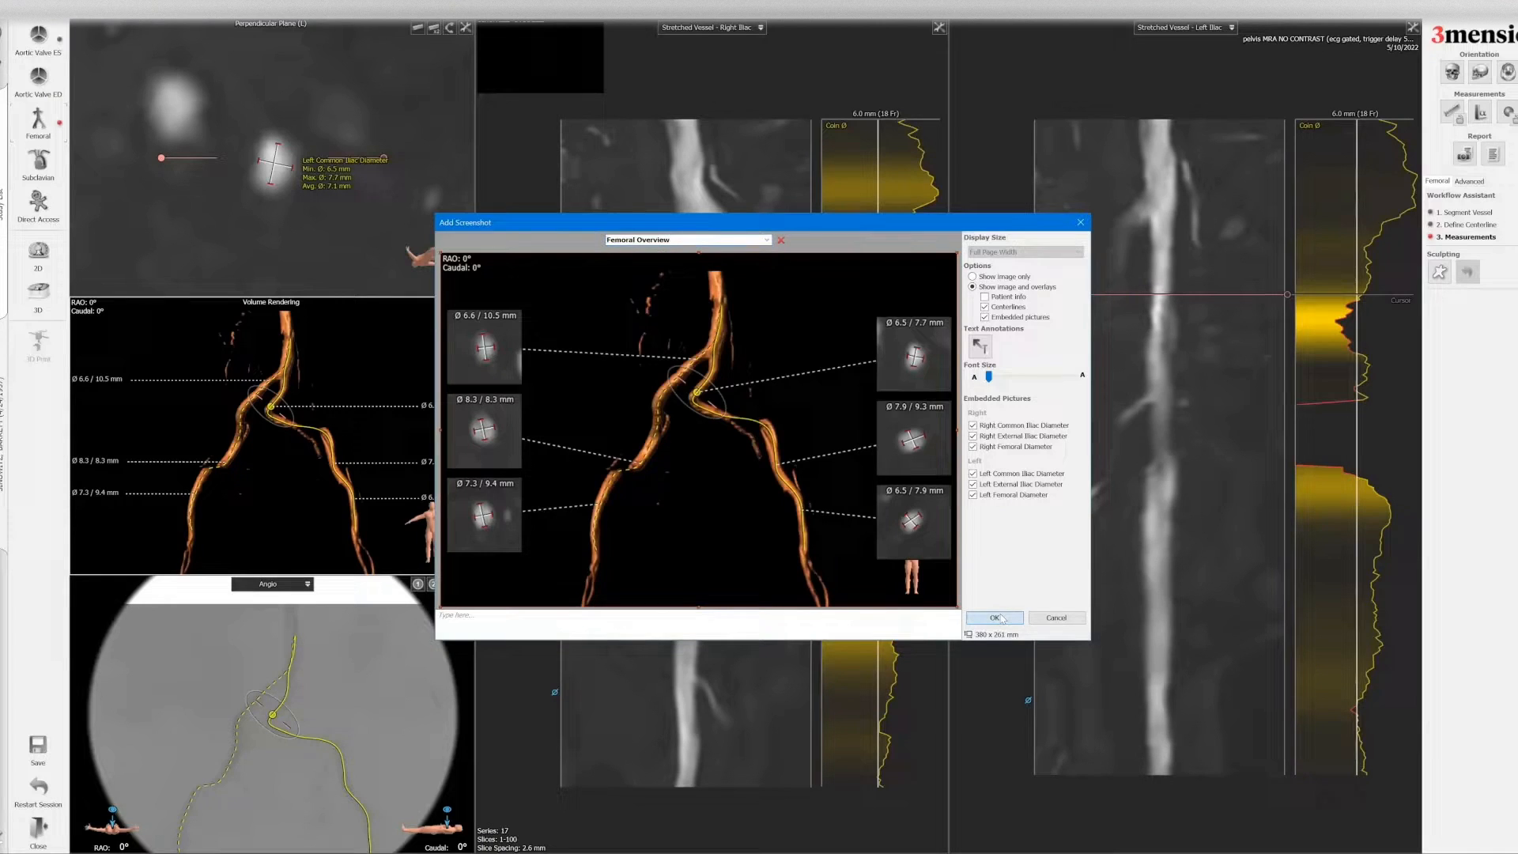
{"action": "left_click", "coordinate": [993, 619]}
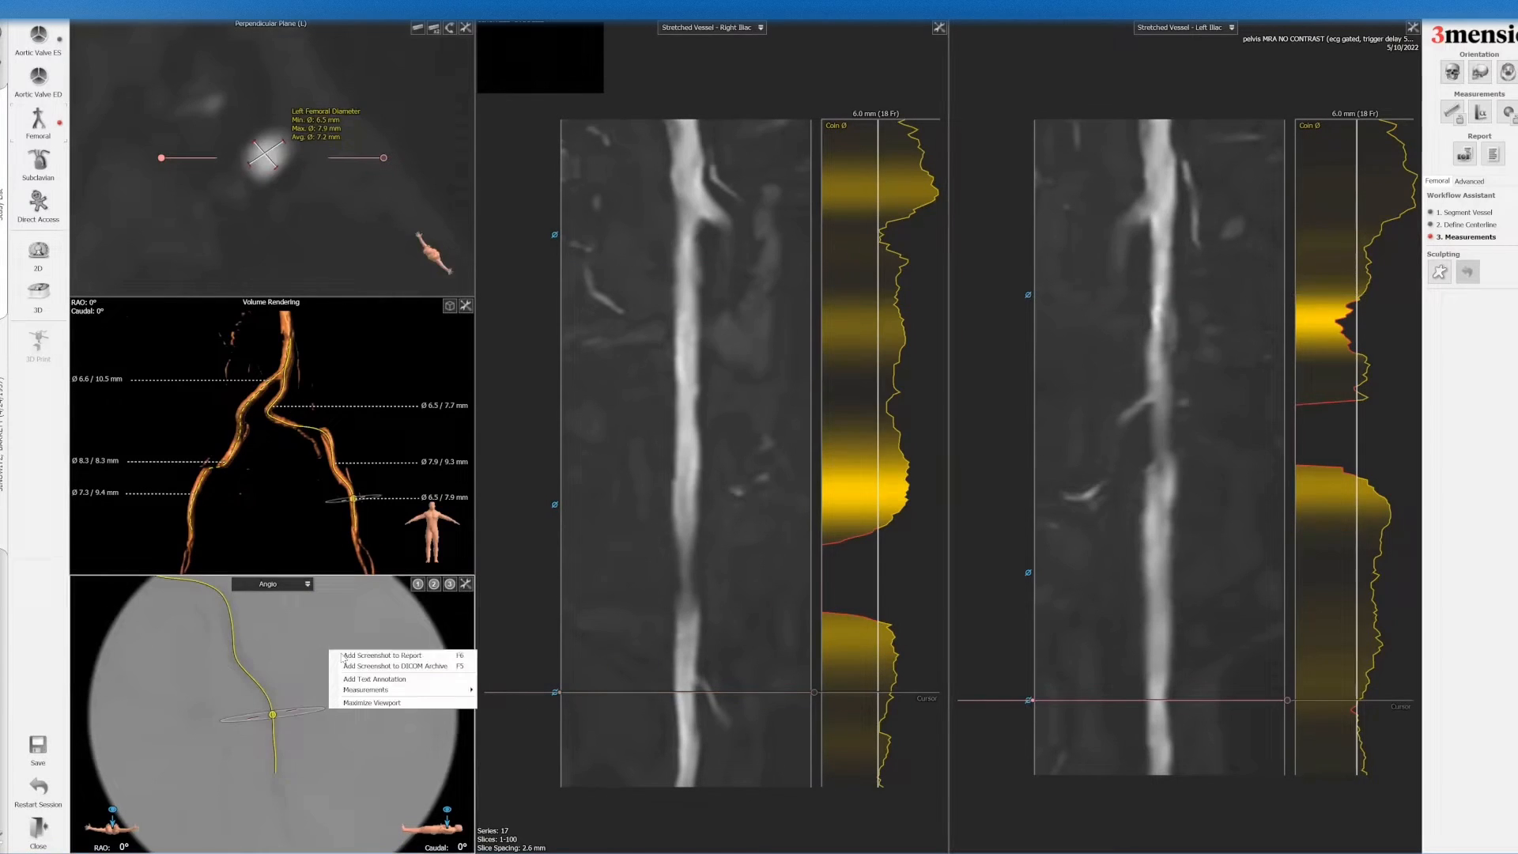
{"action": "left_click", "coordinate": [379, 655]}
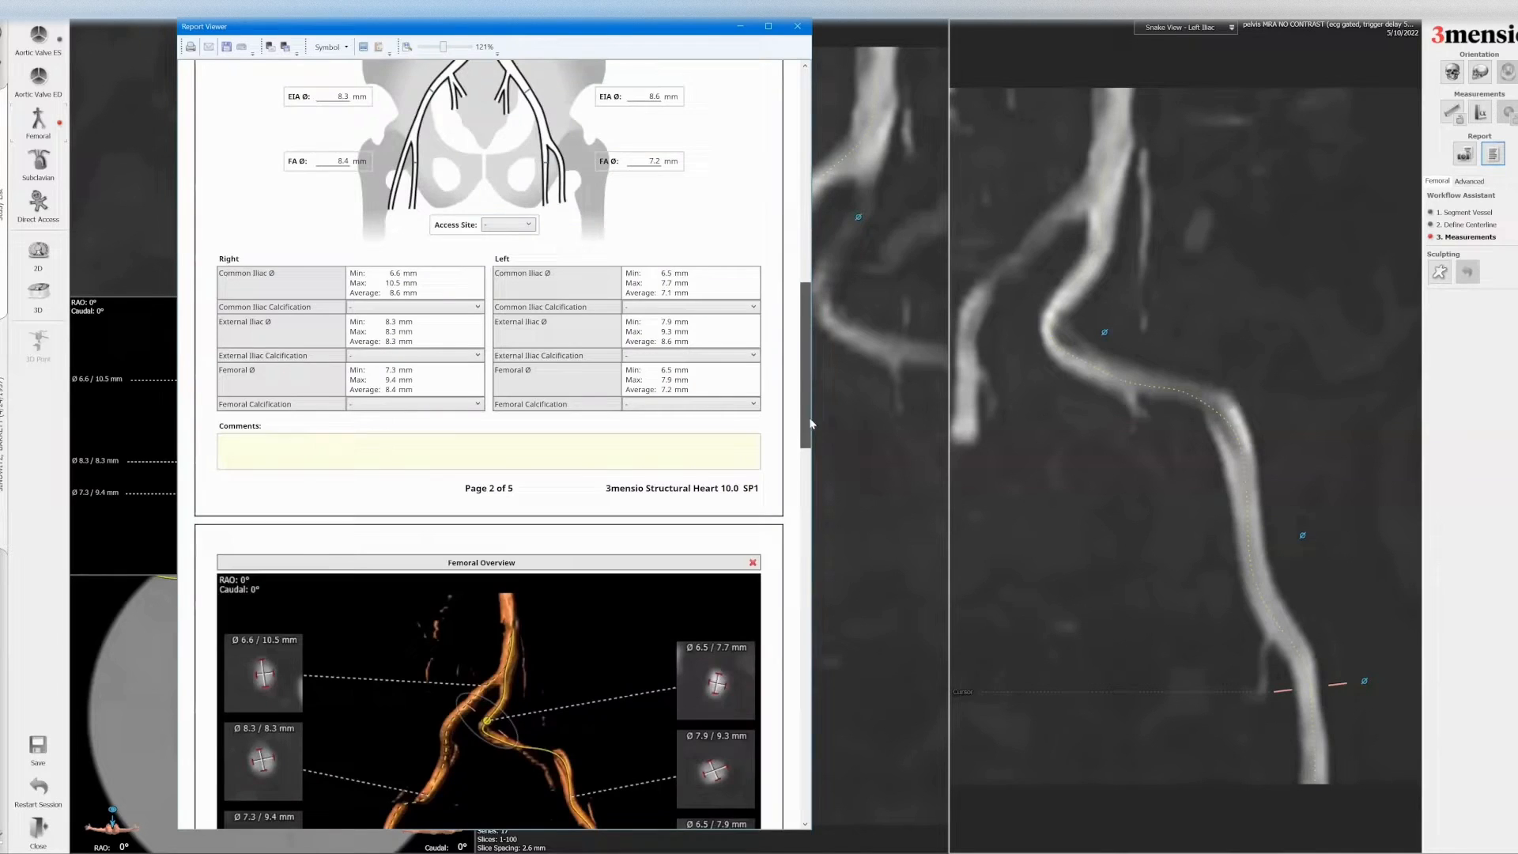
- Review the diameter table and overview image in the Report Viewer, then close it
{"action": "scroll", "scroll_direction": "down", "scroll_amount": 3}
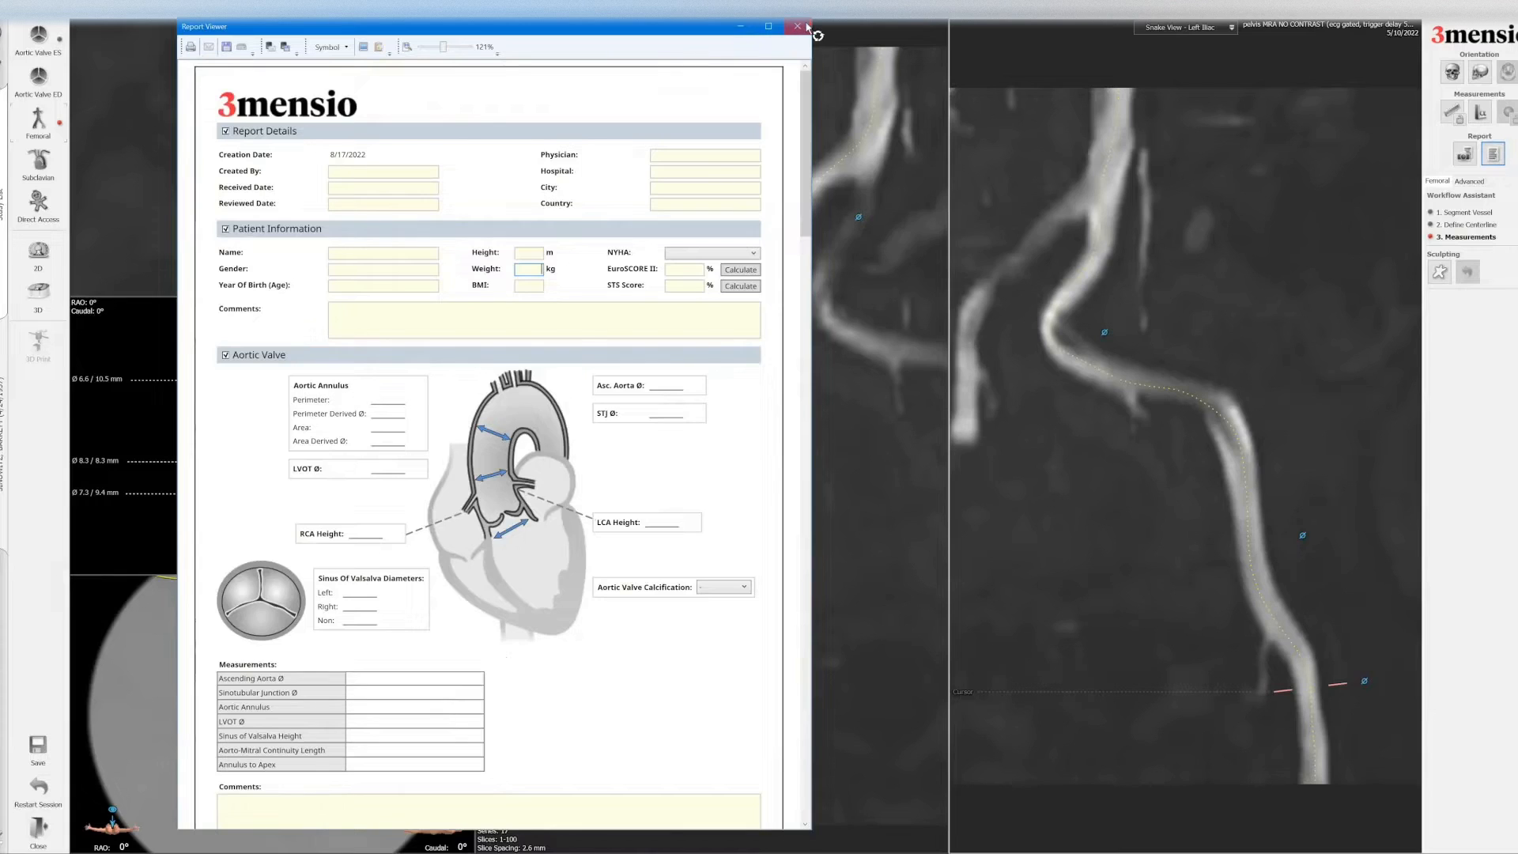
{"action": "left_click", "coordinate": [796, 27]}
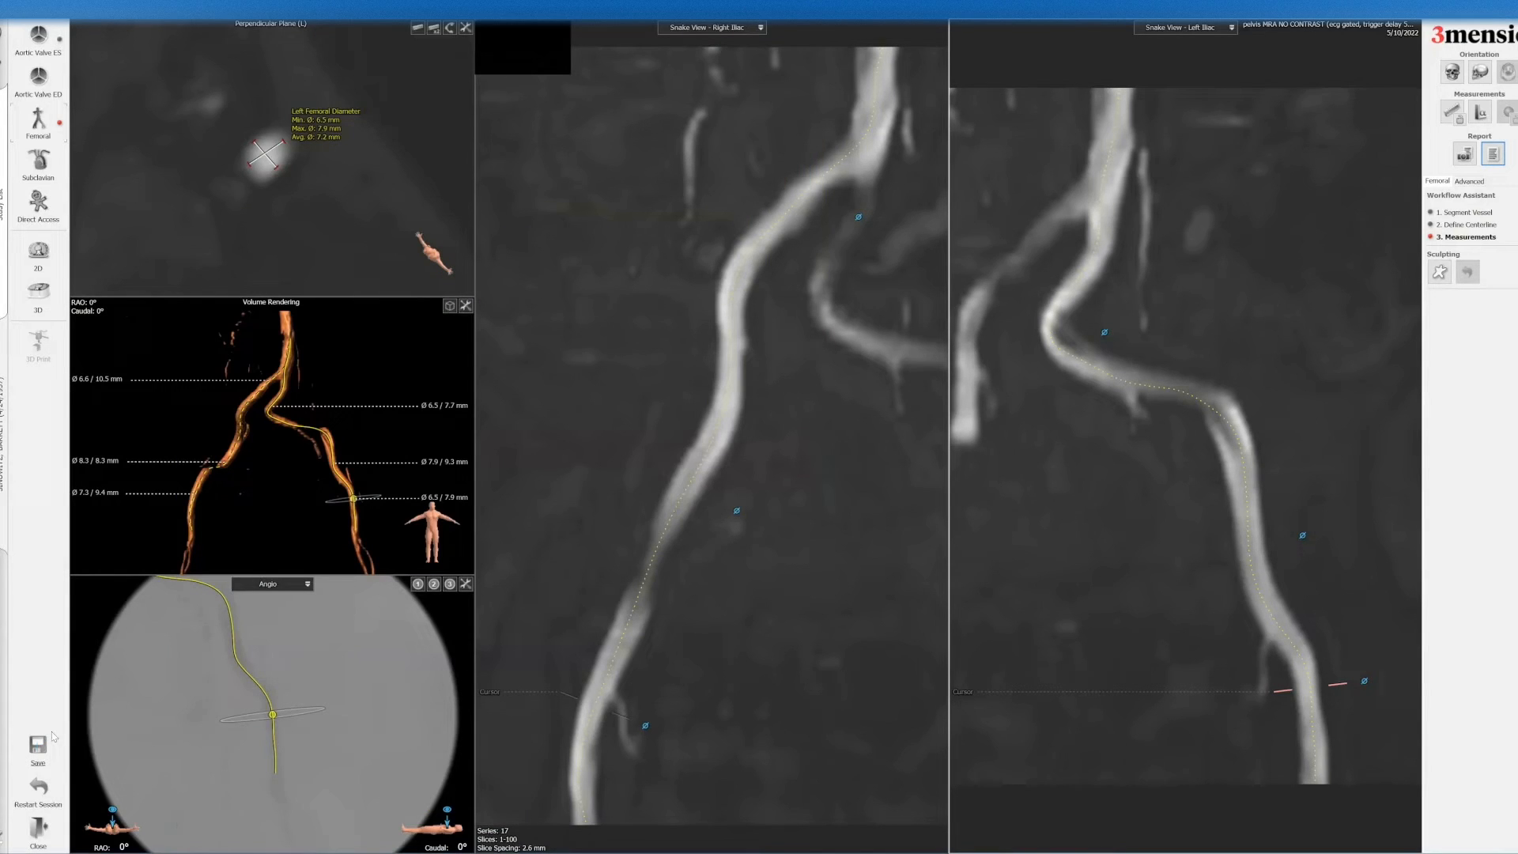
- Save the session with the Femoral workflow included
{"action": "left_click", "coordinate": [36, 745]}
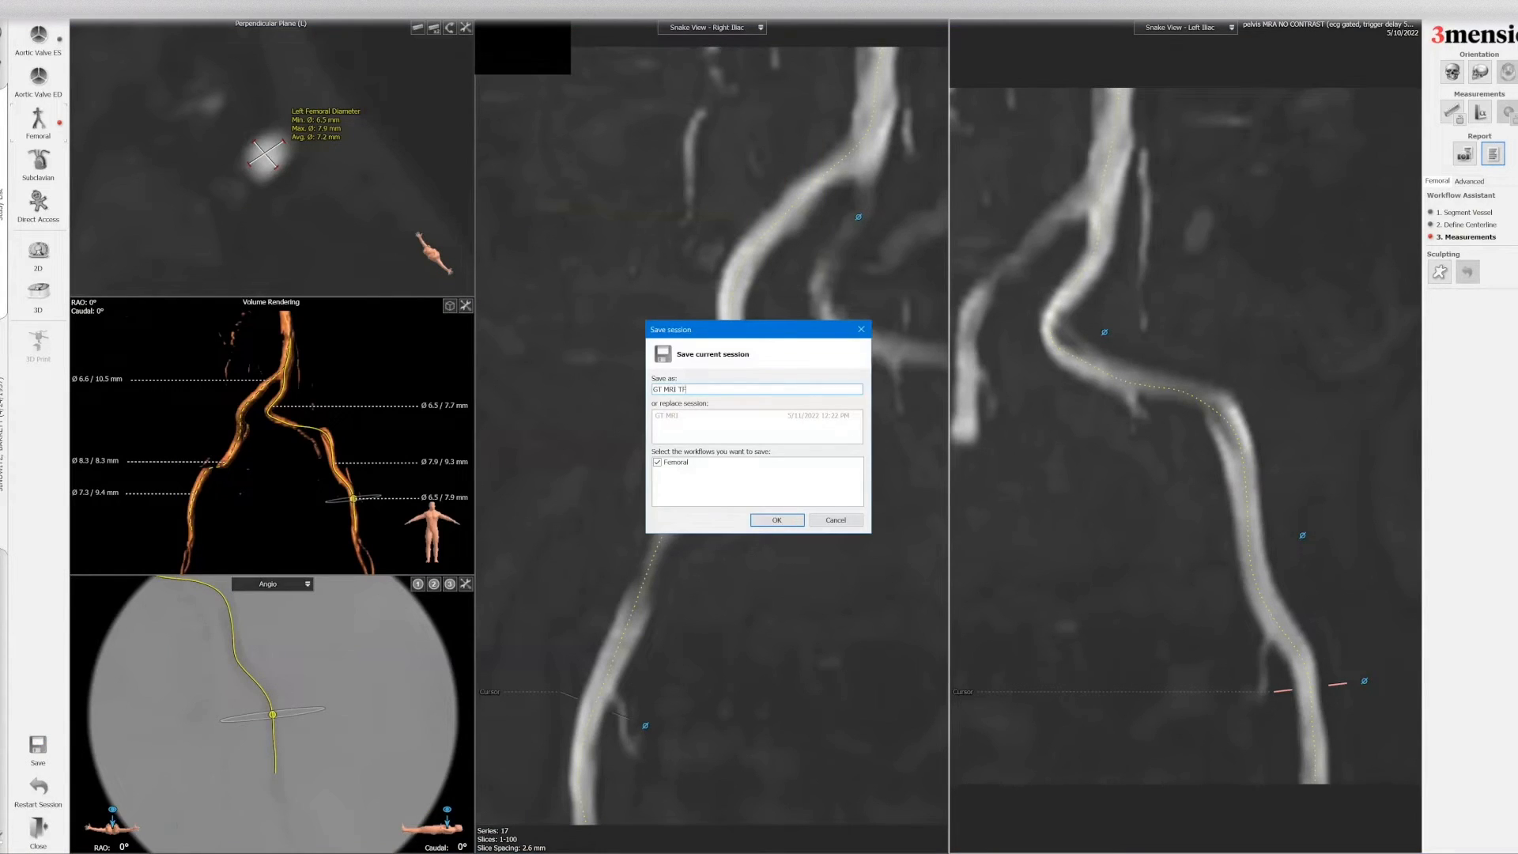
{"action": "left_click", "coordinate": [775, 520]}
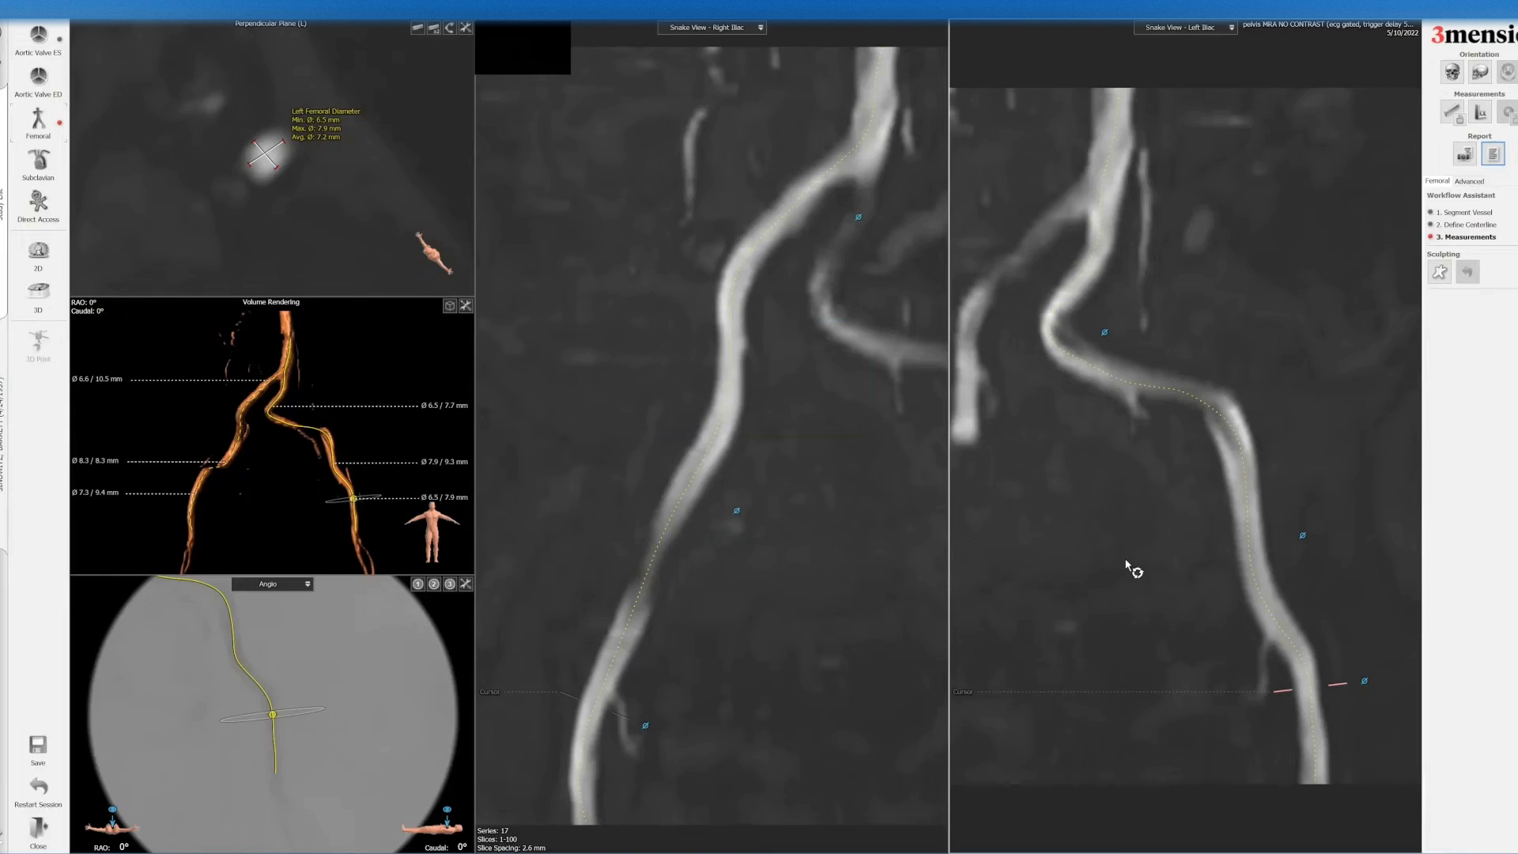
{"action": "mouse_move", "coordinate": [1221, 566]}
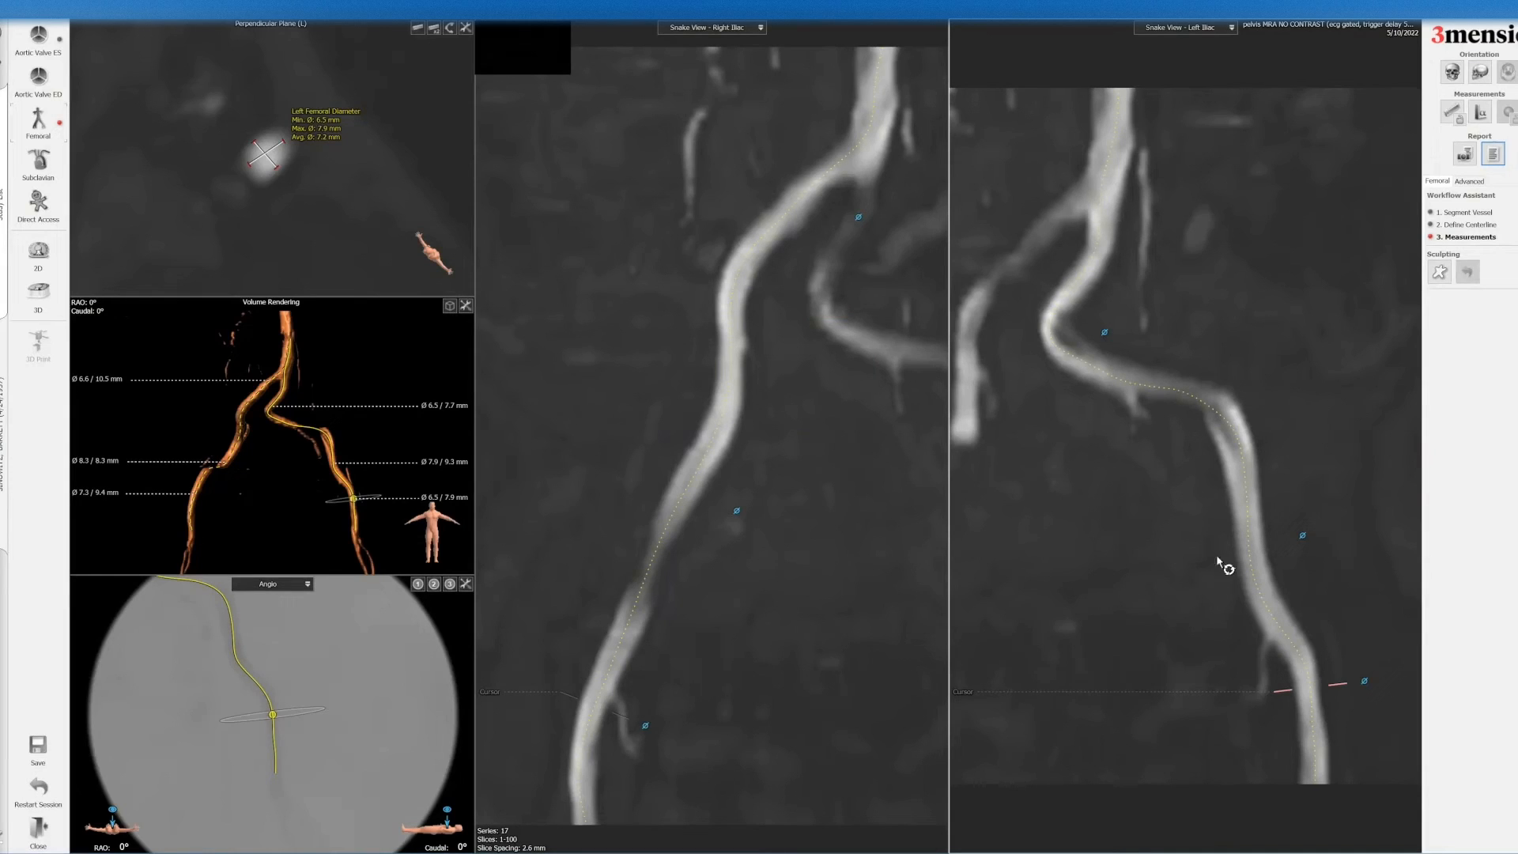
{"action": "mouse_move", "coordinate": [1413, 816]}
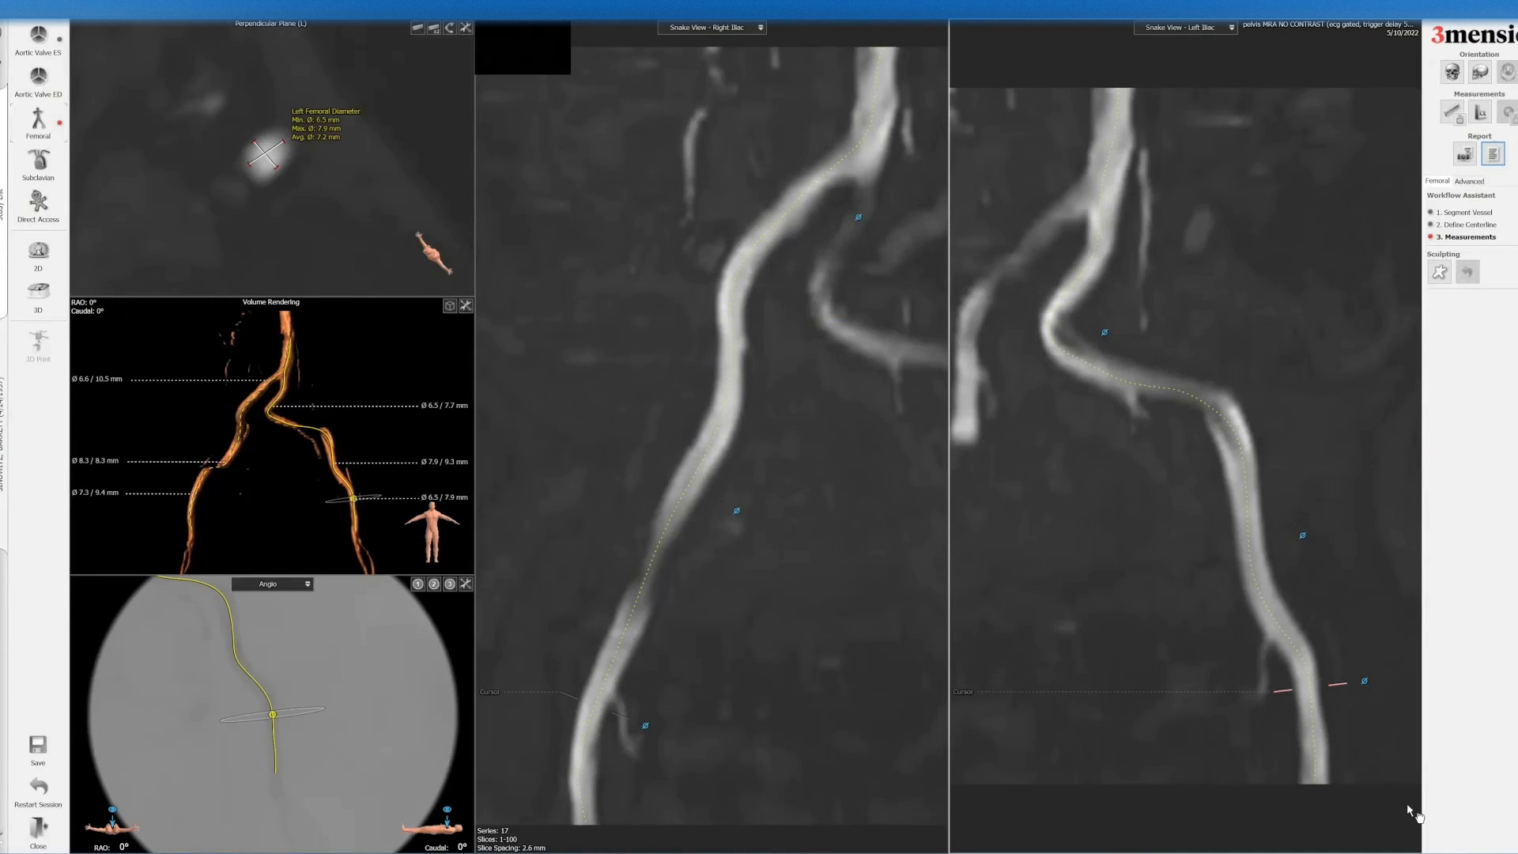